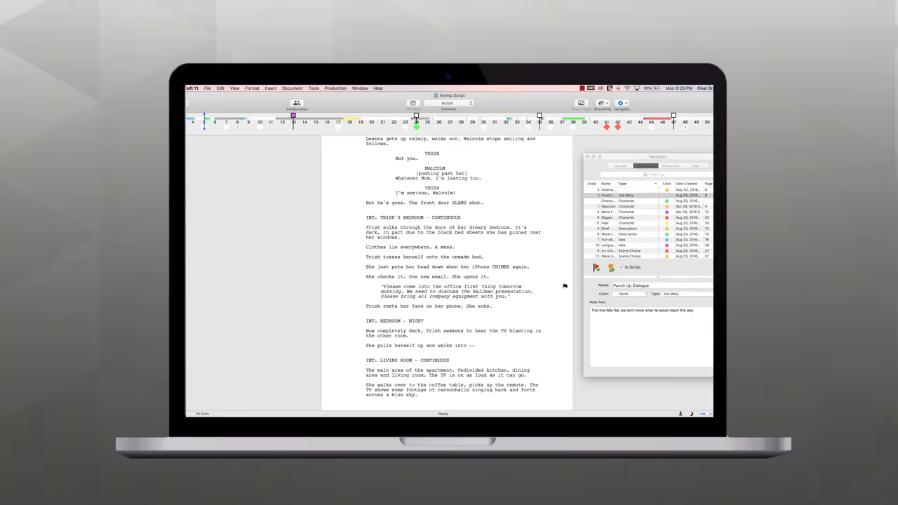
- Select the INT. PRIUS - LATER scene to note the beat 'Riley at her lowest'
click(508, 76)
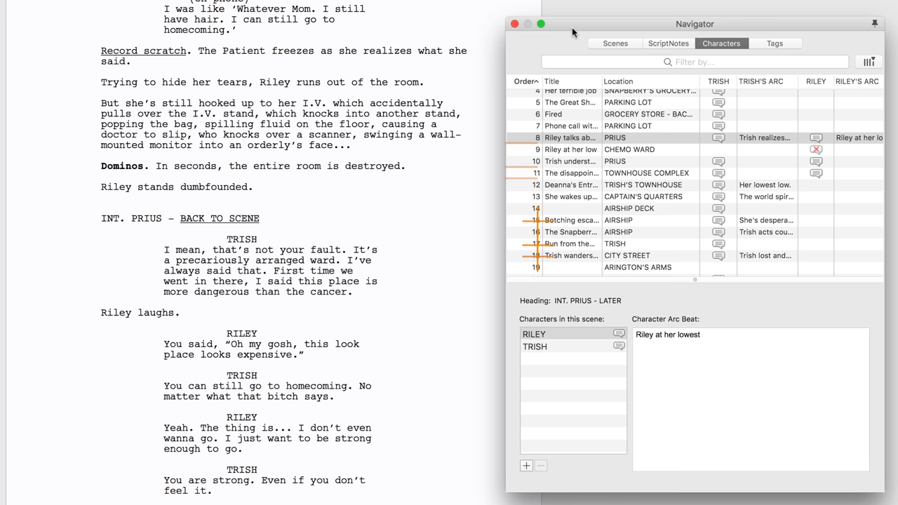
- Select scene 10, where Trish understands, and focus its Character Arc Beat field
click(570, 161)
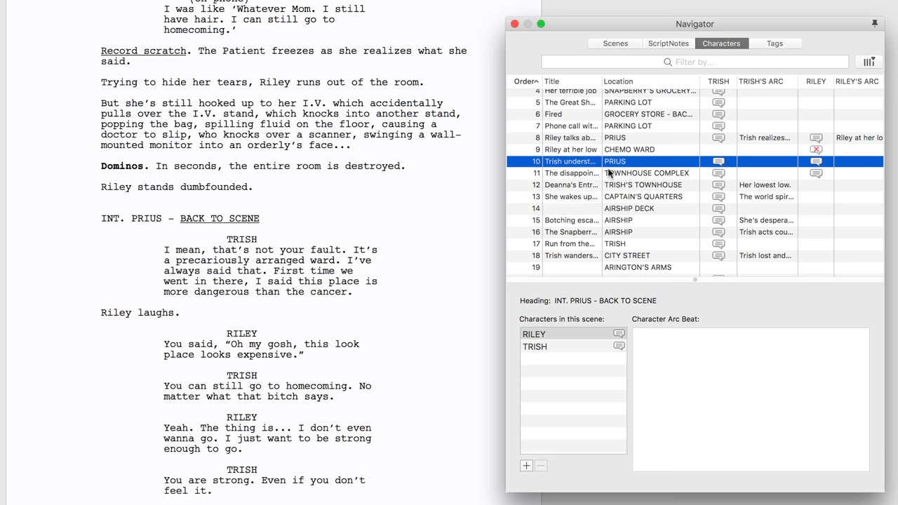
click(570, 172)
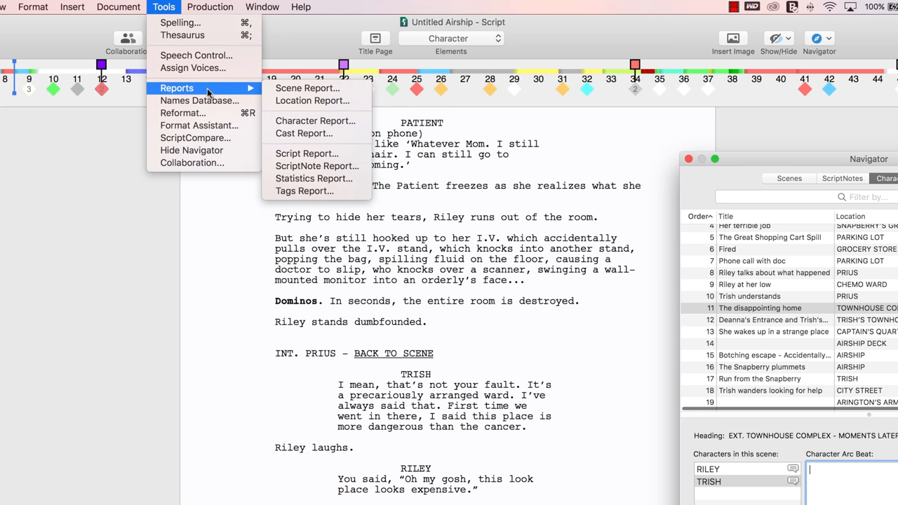
- Start a Character Report for TRISH keeping Scene Headings, Dialogue and Arc Beats checked
click(314, 121)
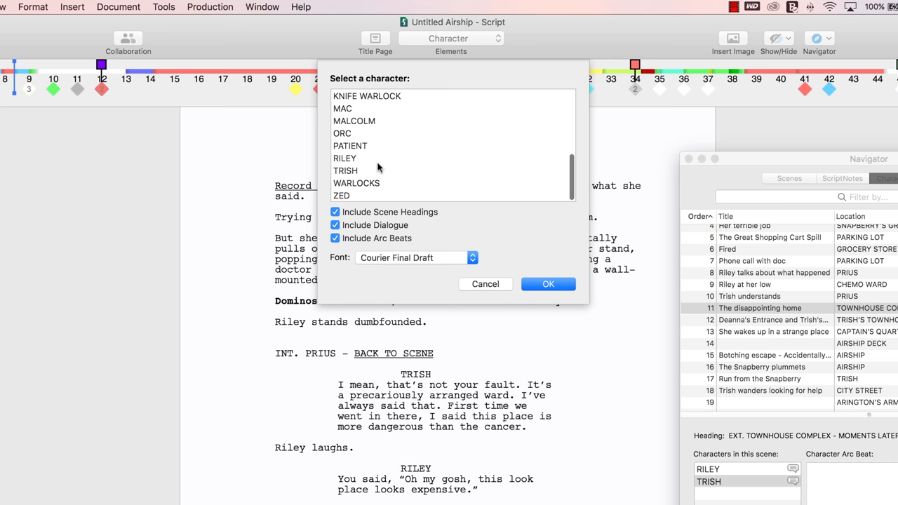
click(548, 283)
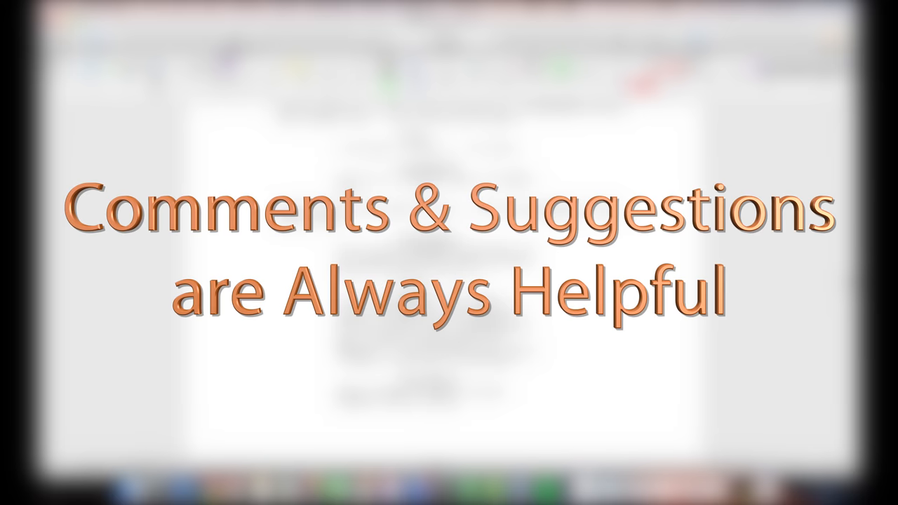
- Show the Help menu's Get Support options over the Airship script
click(360, 23)
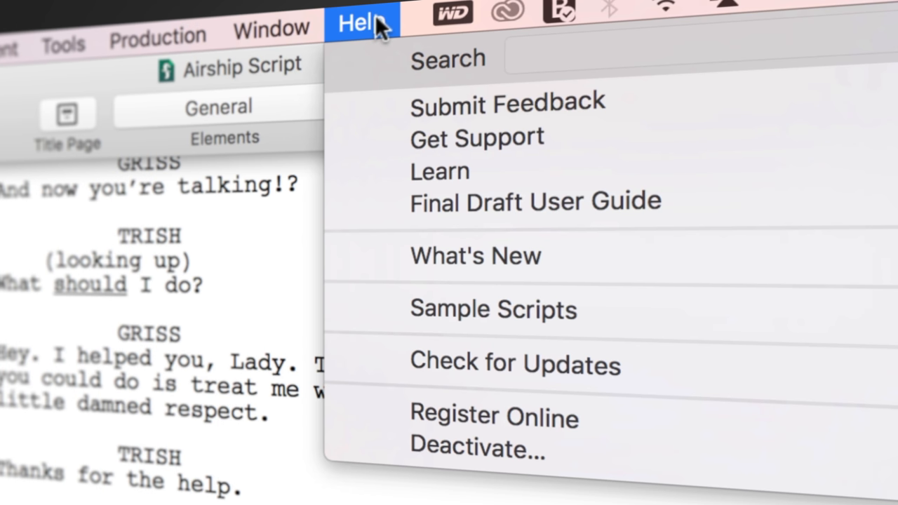
mouse_move(477, 138)
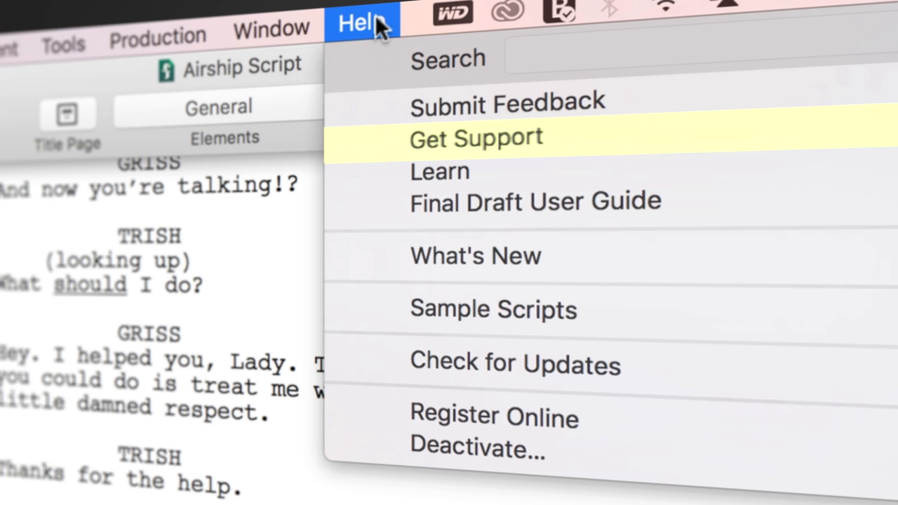